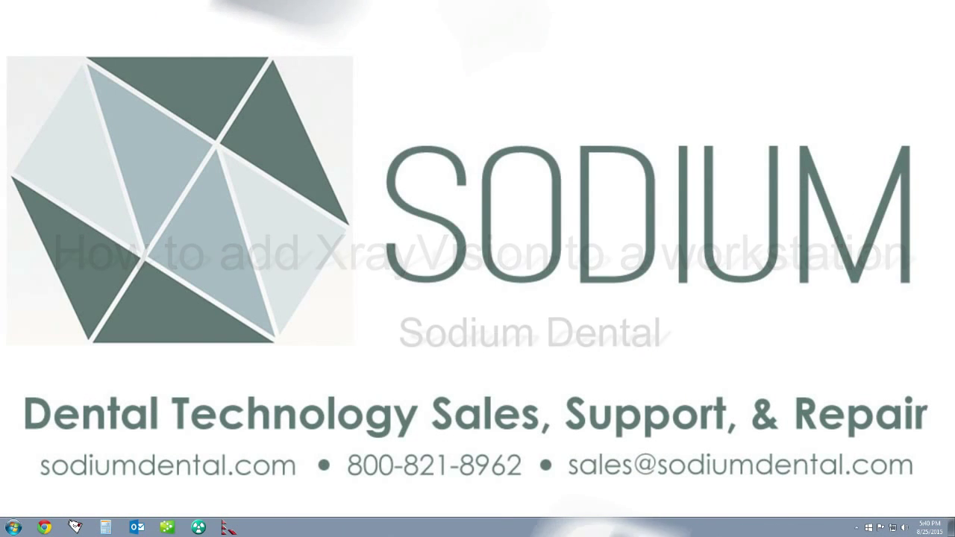
Step: Open the Windows Start menu from the taskbar
{"action": "left_click", "coordinate": [10, 527]}
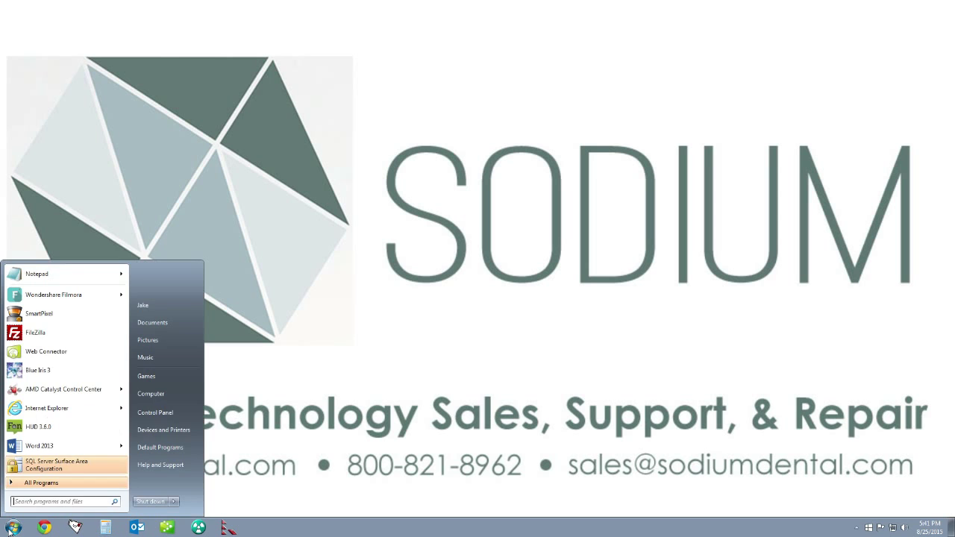
Step: Open Computer and select the Apteryx Imaging (X:) network drive
{"action": "left_click", "coordinate": [151, 393]}
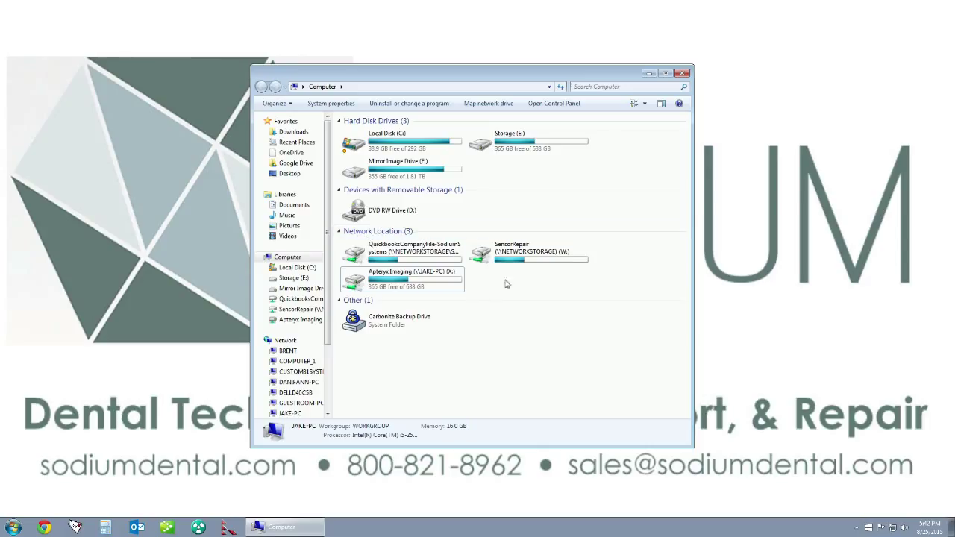
{"action": "left_click", "coordinate": [402, 276]}
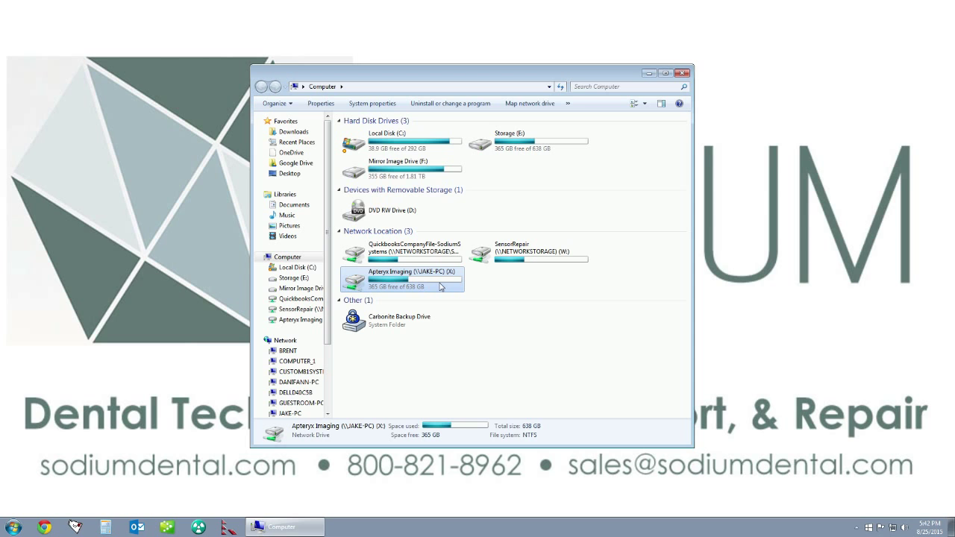
Step: Open the Apteryx Imaging (X:) drive and launch XVAssistant
{"action": "double_click", "coordinate": [402, 276]}
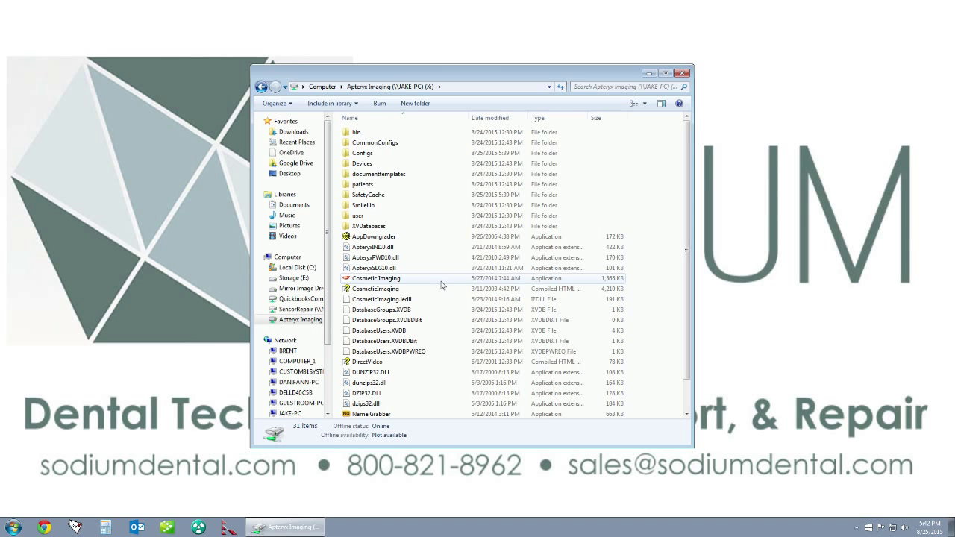
{"action": "scroll", "scroll_direction": "down", "scroll_amount": 3}
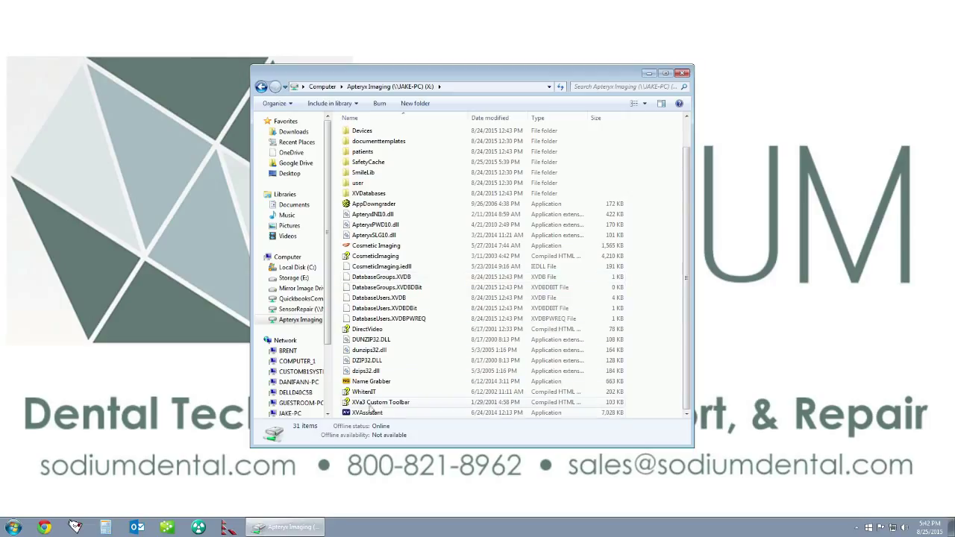
{"action": "left_click", "coordinate": [366, 412]}
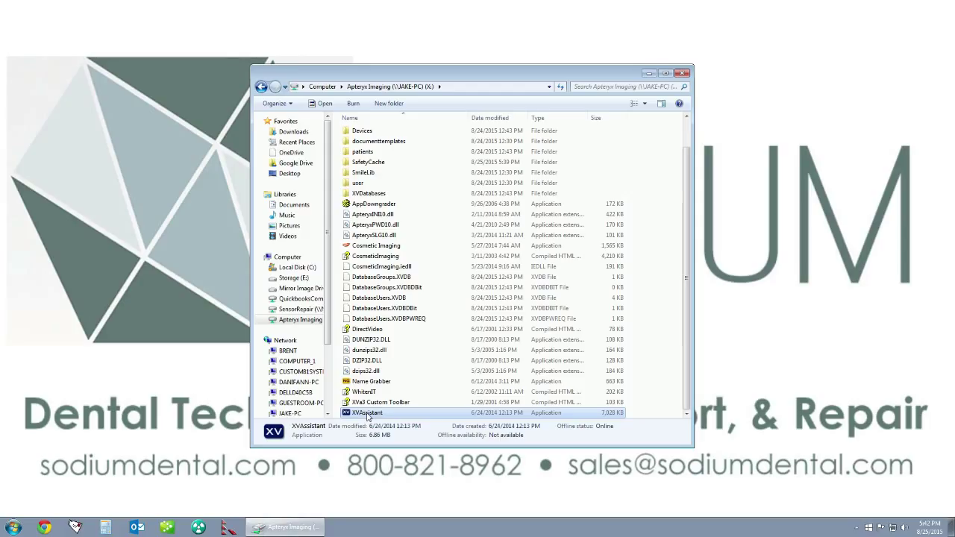
{"action": "double_click", "coordinate": [366, 413]}
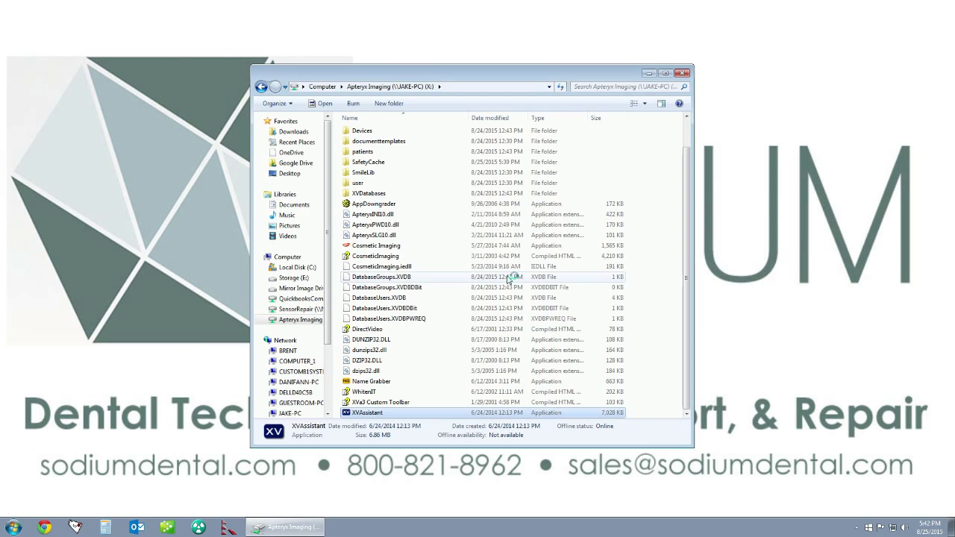
{"action": "double_click", "coordinate": [365, 412]}
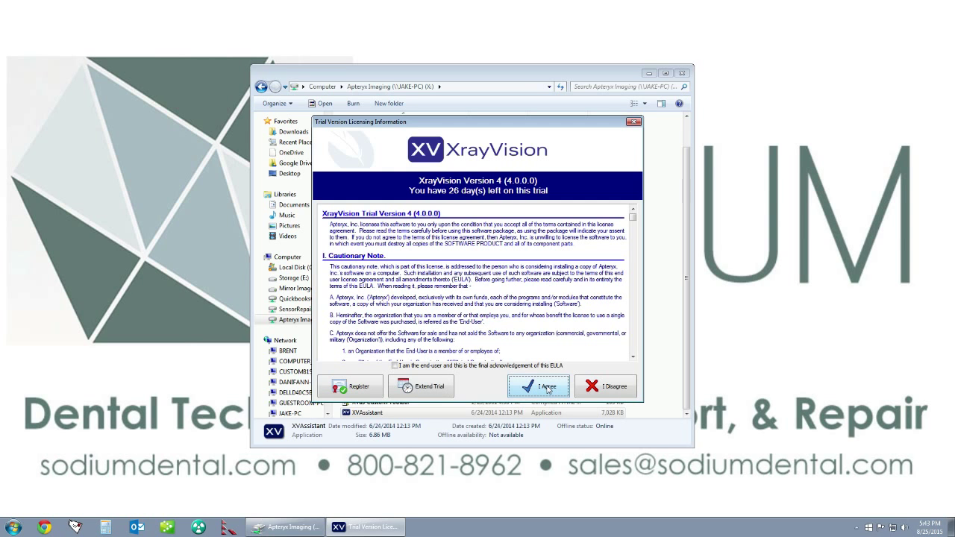
Step: Accept the XrayVision trial licence agreement with I Agree
{"action": "left_click", "coordinate": [539, 385]}
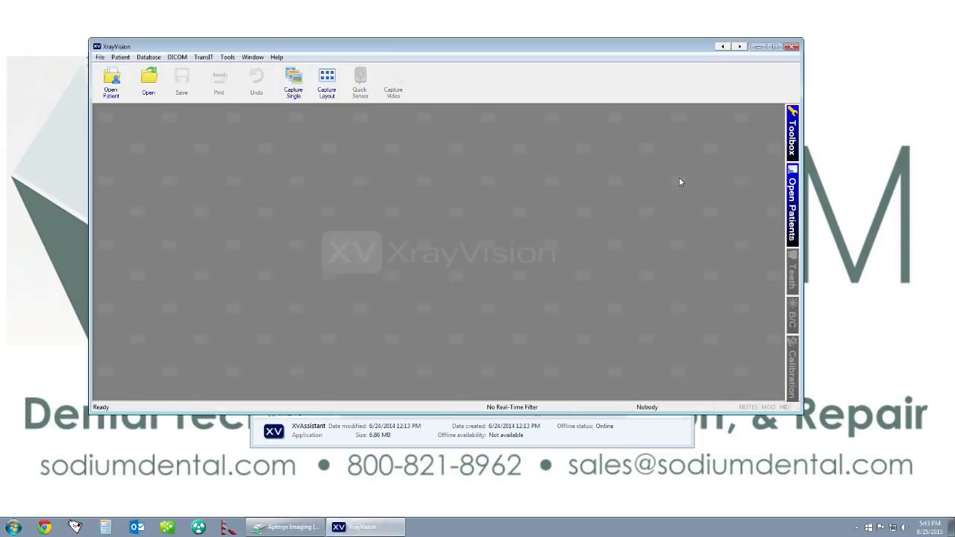
{"action": "mouse_move", "coordinate": [261, 171]}
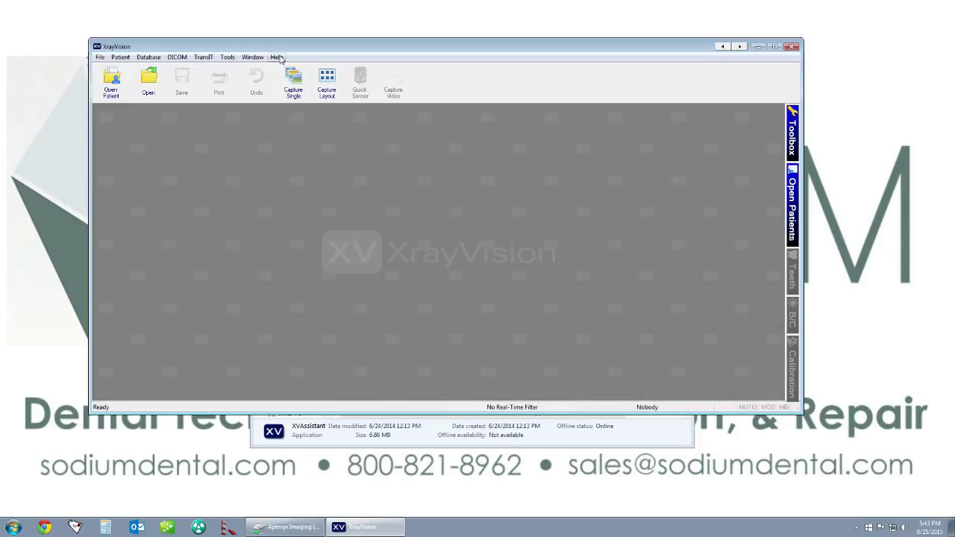
{"action": "mouse_move", "coordinate": [281, 62]}
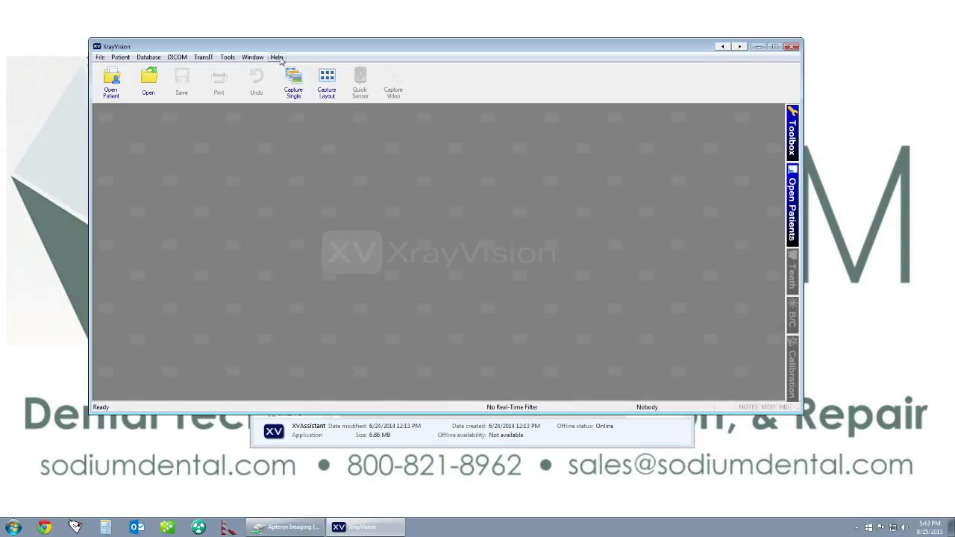
Step: Choose Help > Create Local Shortcuts to put an XrayVision icon on the desktop
{"action": "left_click", "coordinate": [277, 56]}
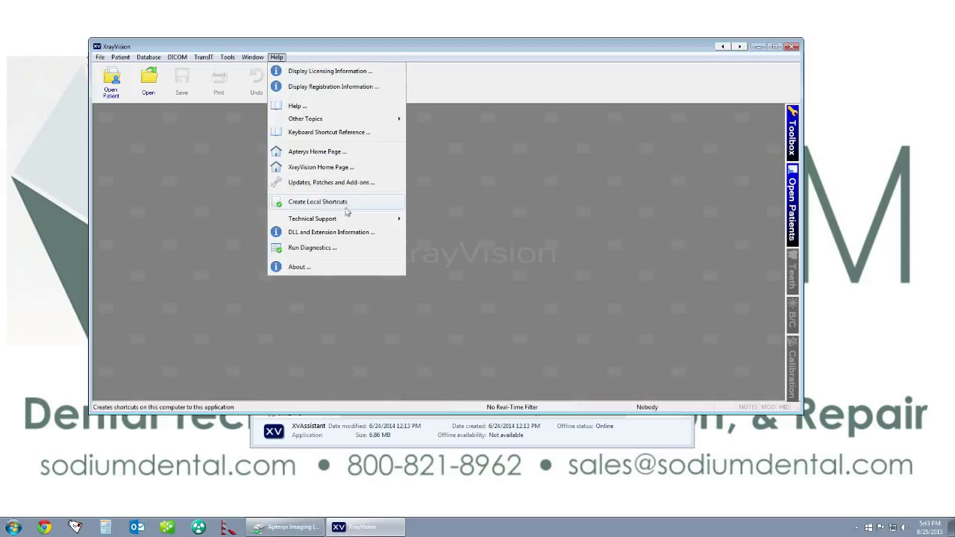
{"action": "mouse_move", "coordinate": [371, 203]}
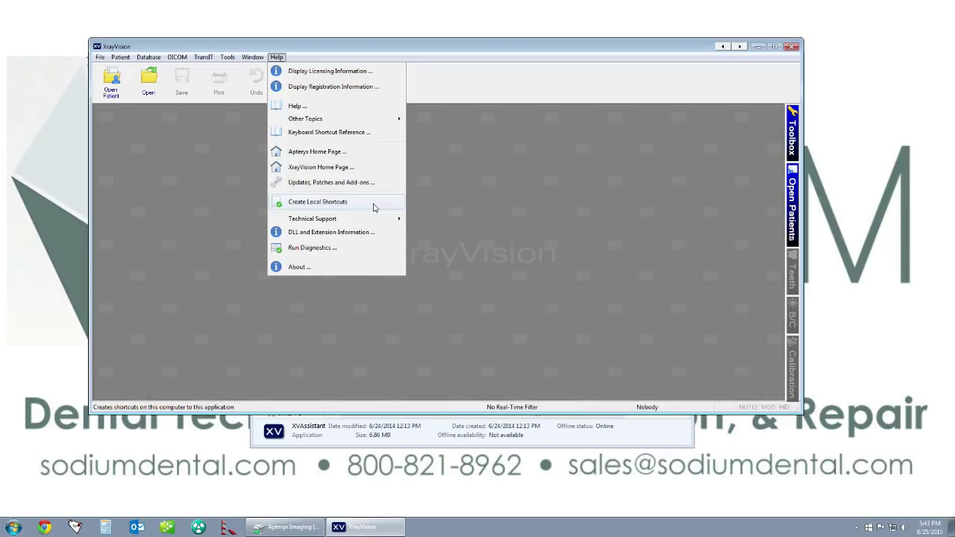
{"action": "left_click", "coordinate": [317, 202]}
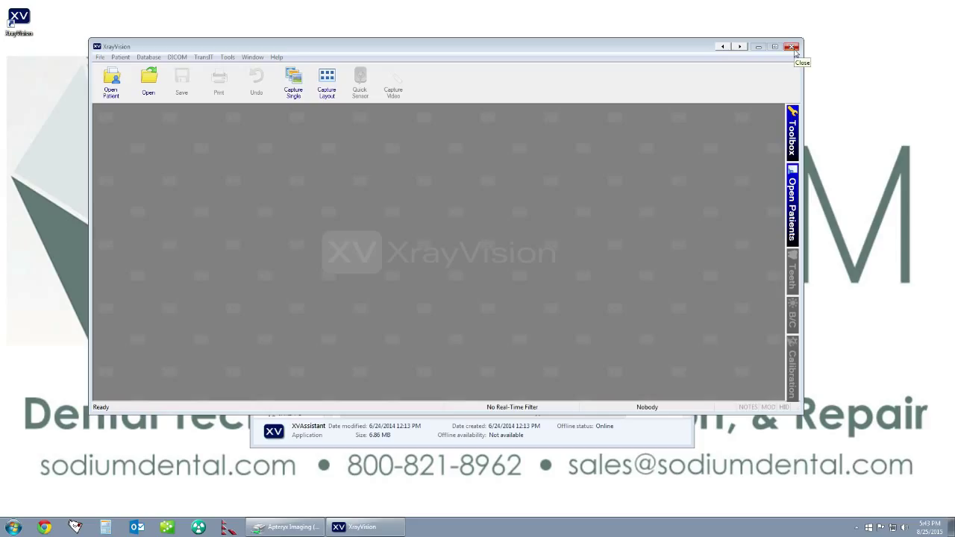
Step: Close XrayVision and Explorer, relaunch from the desktop icon, allow Run, and accept the licence
{"action": "left_click", "coordinate": [286, 527]}
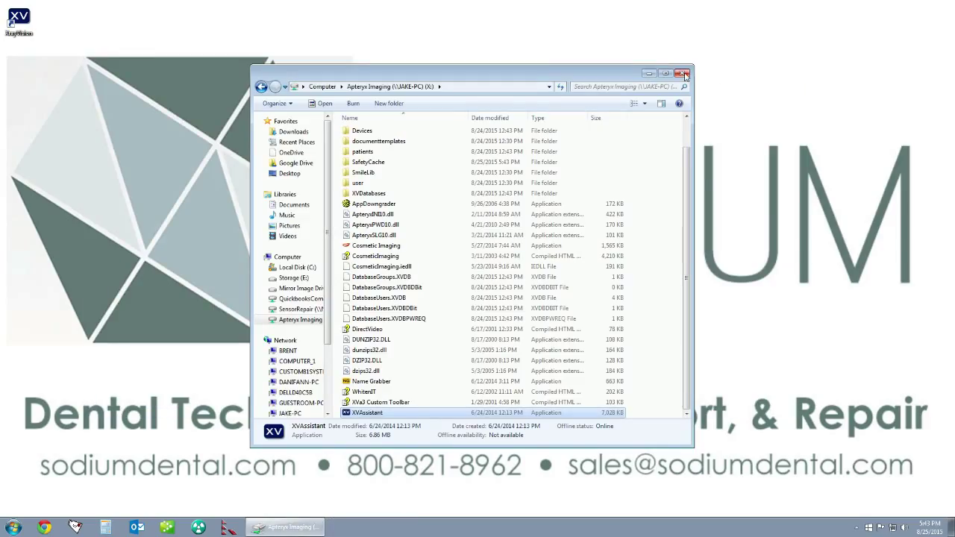
{"action": "left_click", "coordinate": [682, 73]}
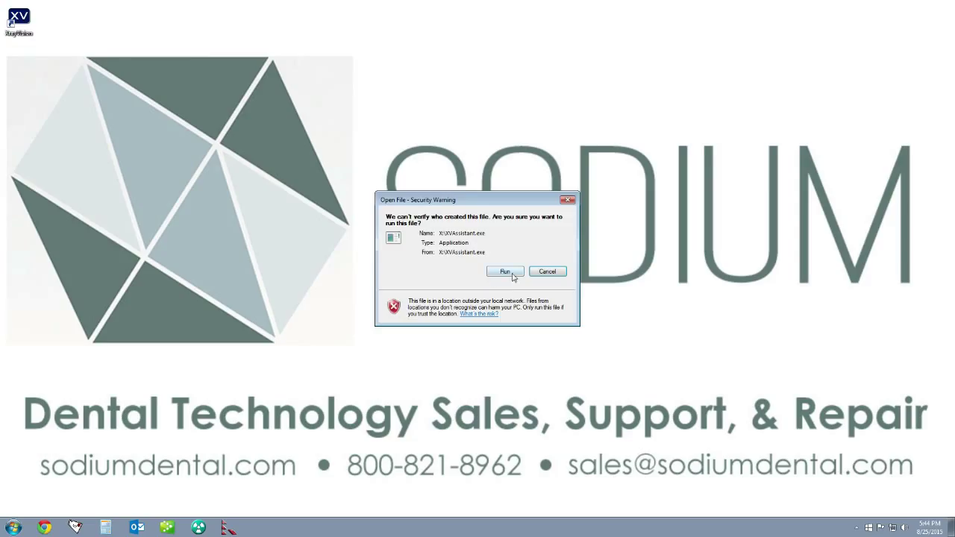
{"action": "left_click", "coordinate": [504, 271]}
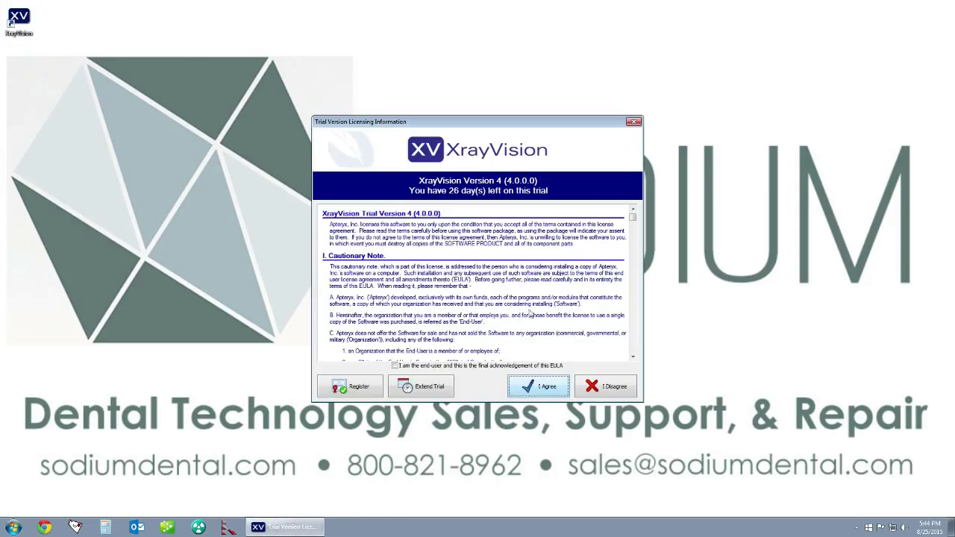
{"action": "left_click", "coordinate": [537, 386]}
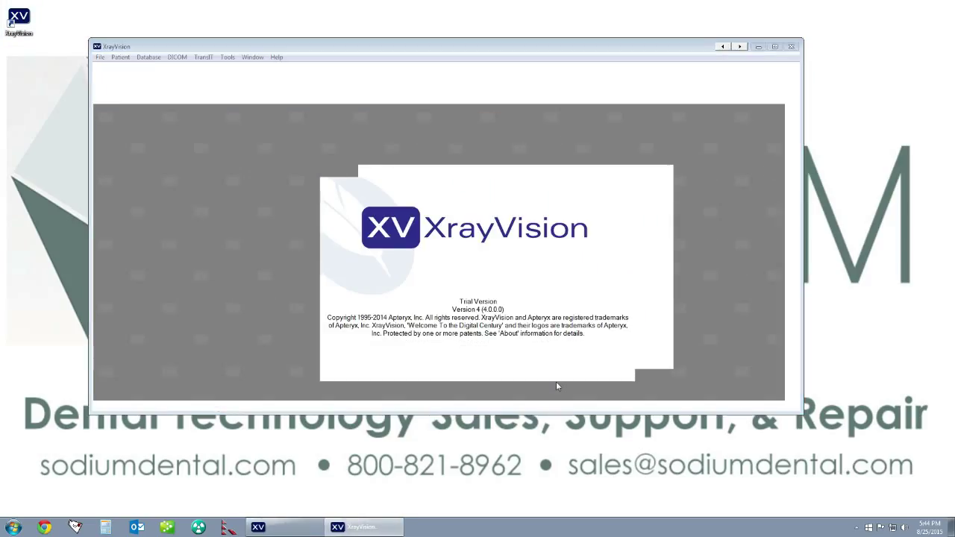